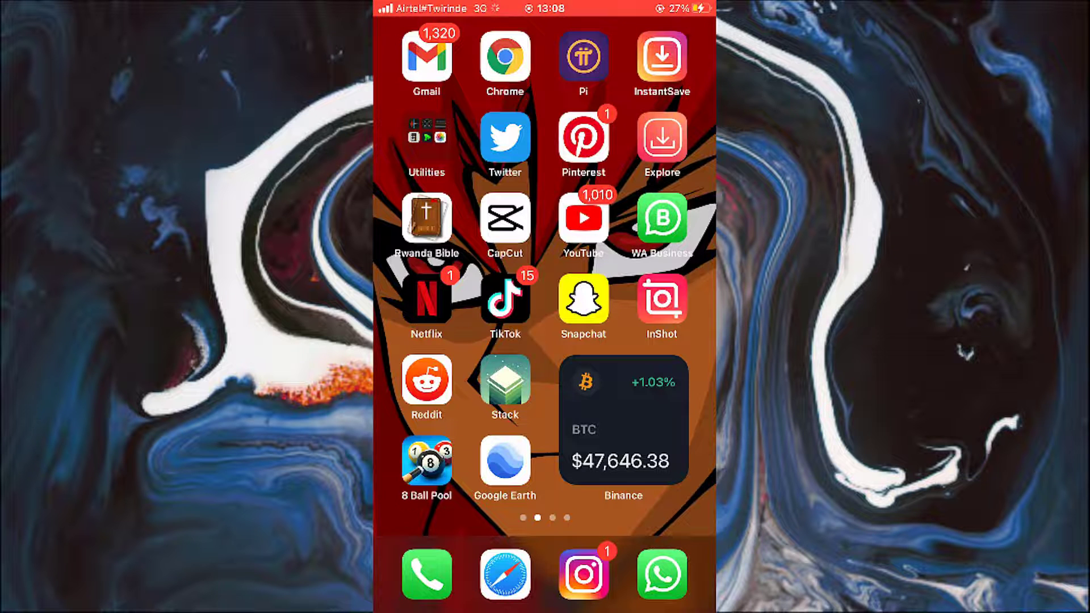
Launch Instagram from the dock to show the account's profile page
click(582, 574)
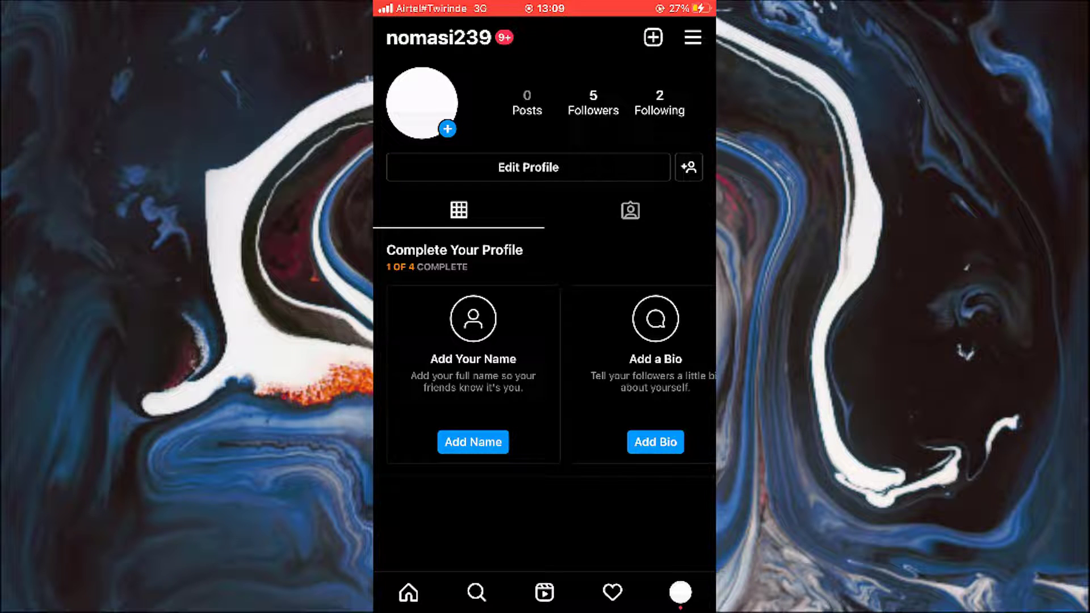
Navigate Settings, then Security, and begin Two-Factor Authentication setup to reach method selection
click(693, 37)
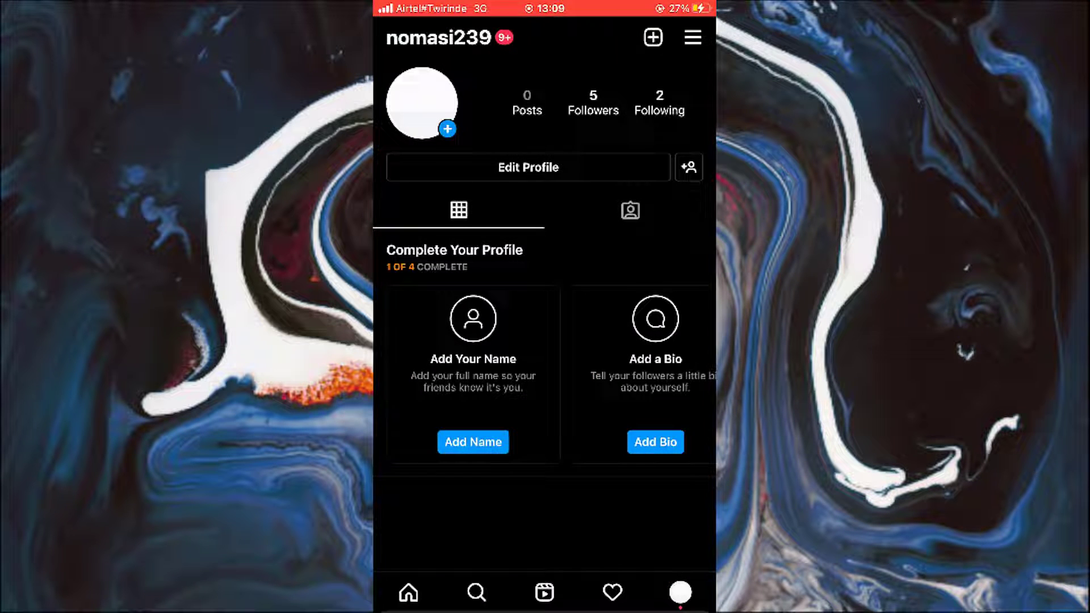
click(692, 38)
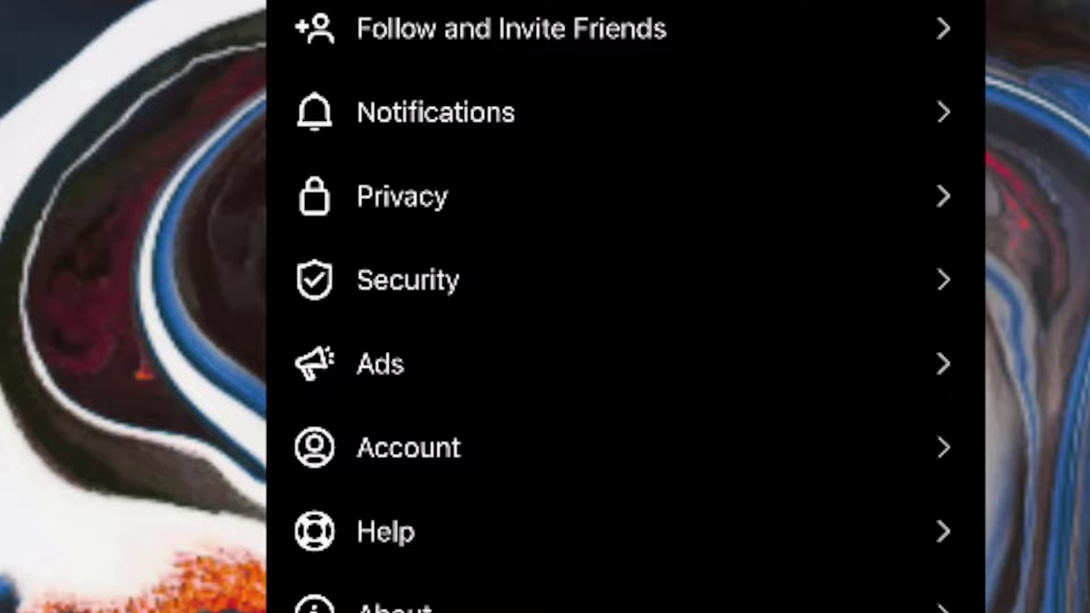
click(409, 279)
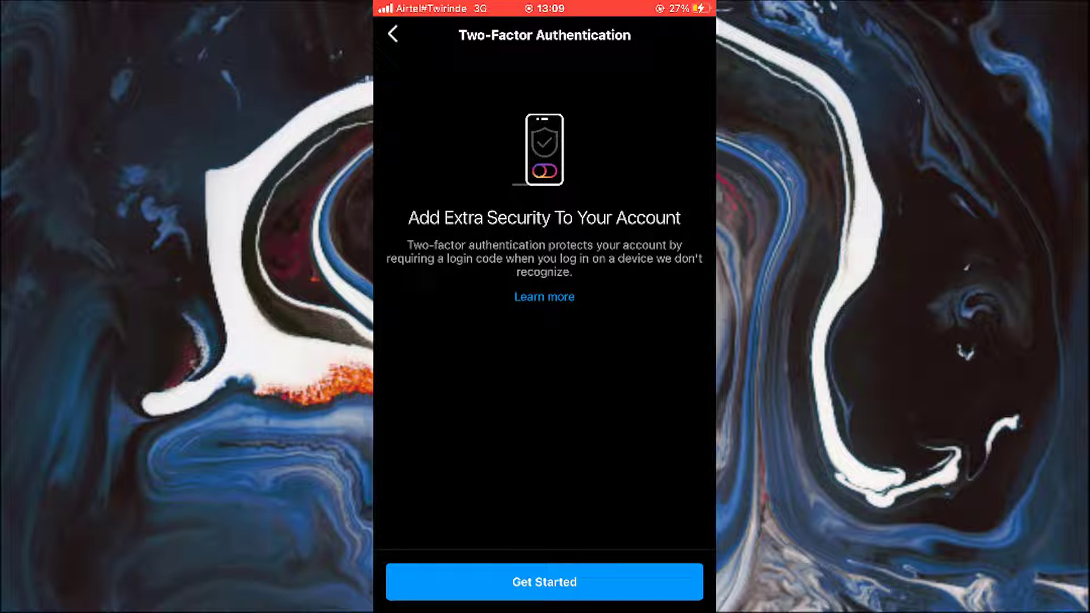
click(544, 582)
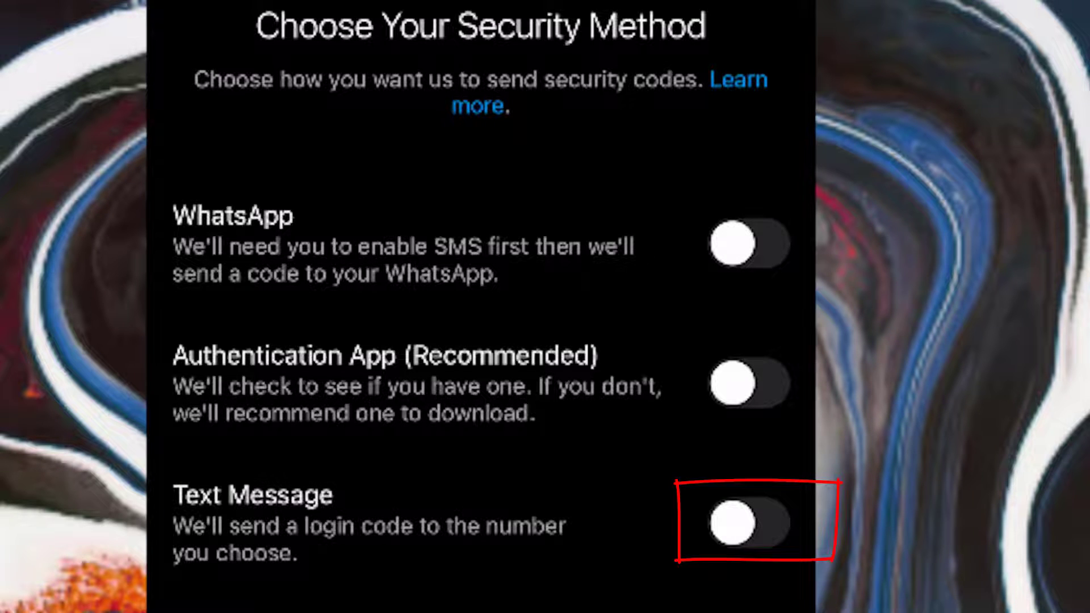
Turn on the Text Message option for receiving login codes
click(733, 524)
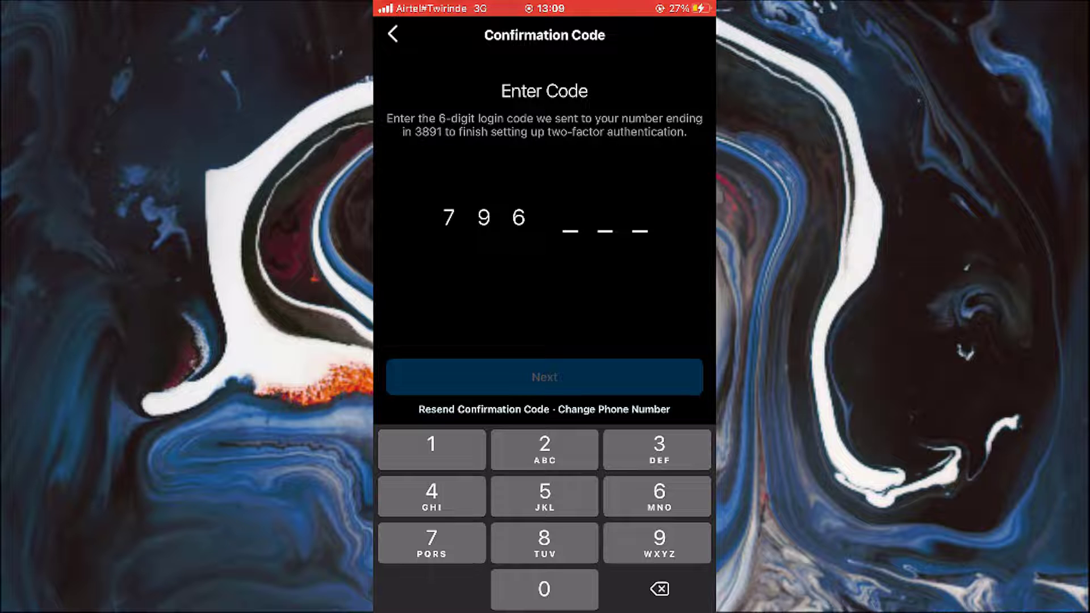
Enter the remaining digits of the texted login code and confirm
click(545, 588)
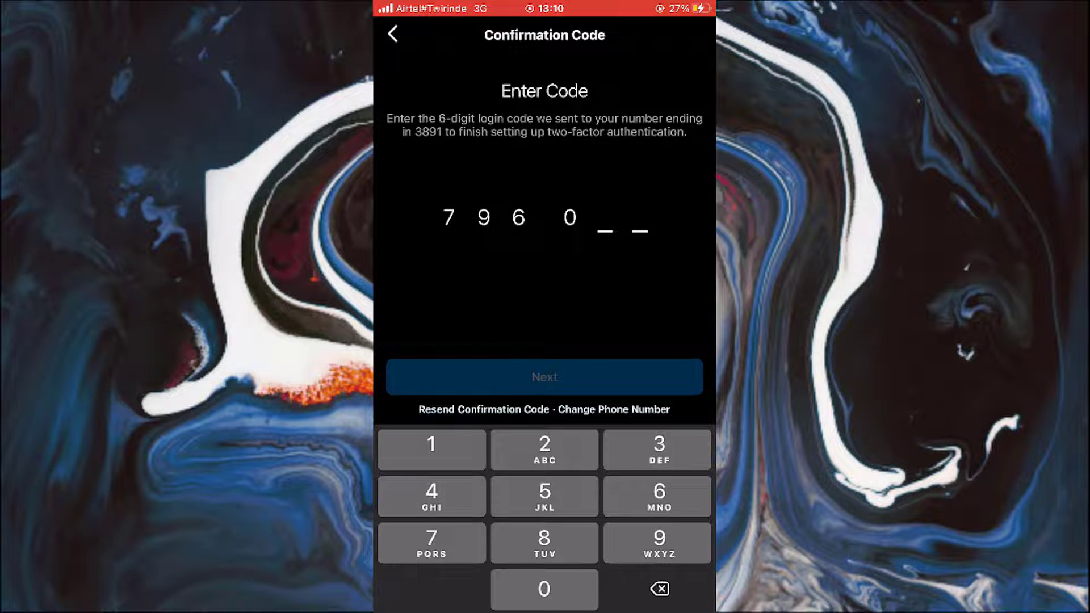
click(657, 450)
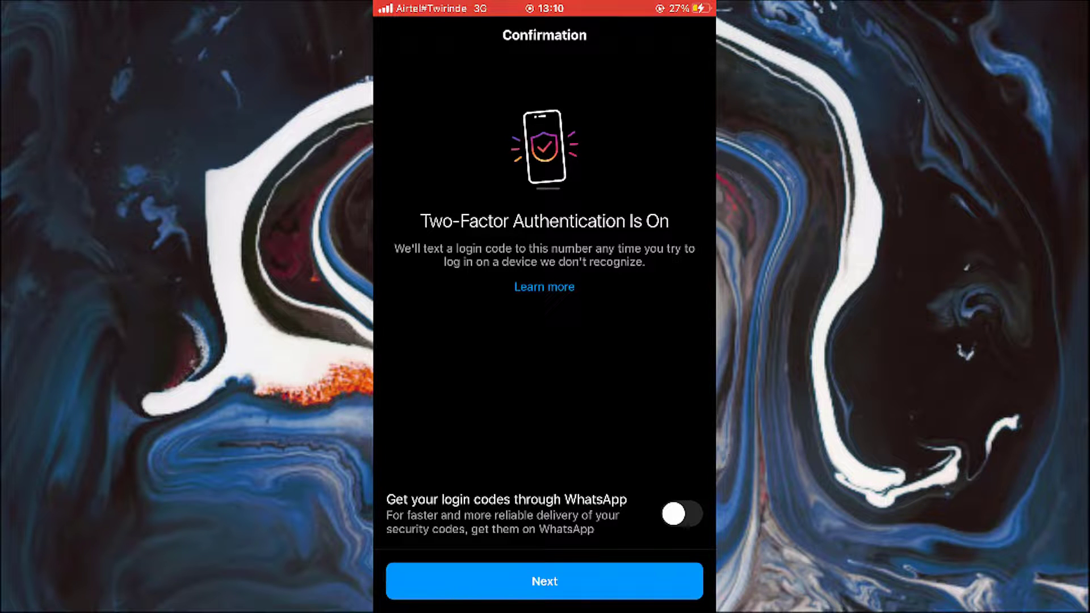
click(682, 513)
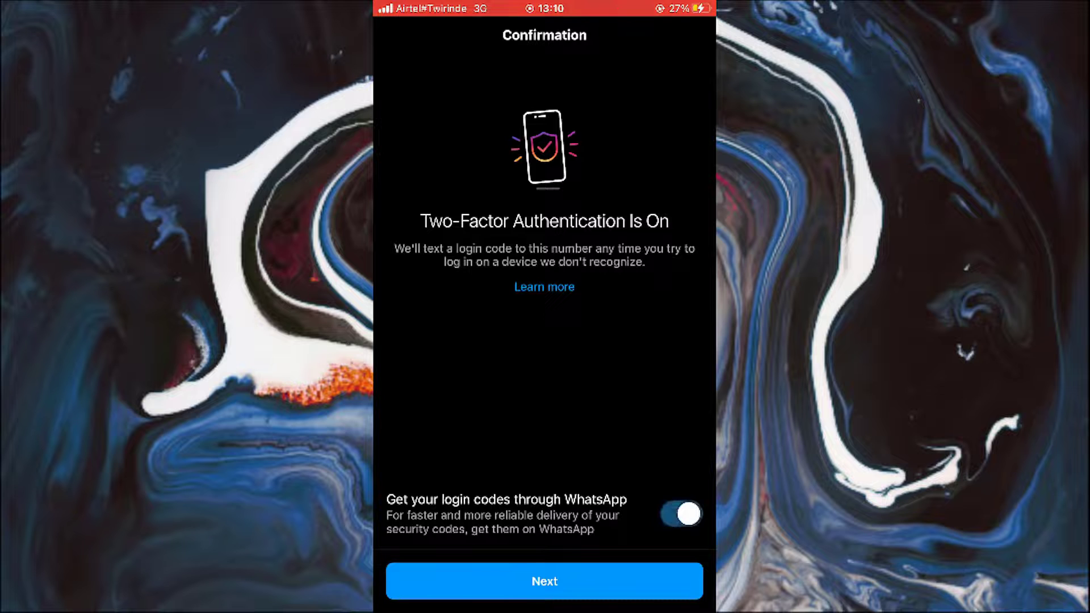
click(681, 513)
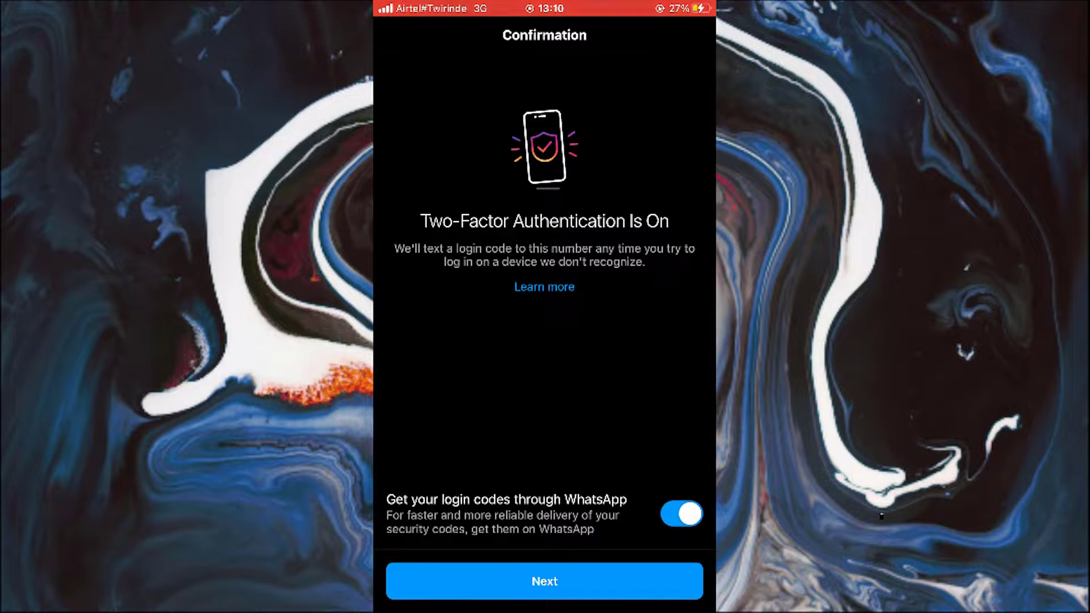
click(682, 514)
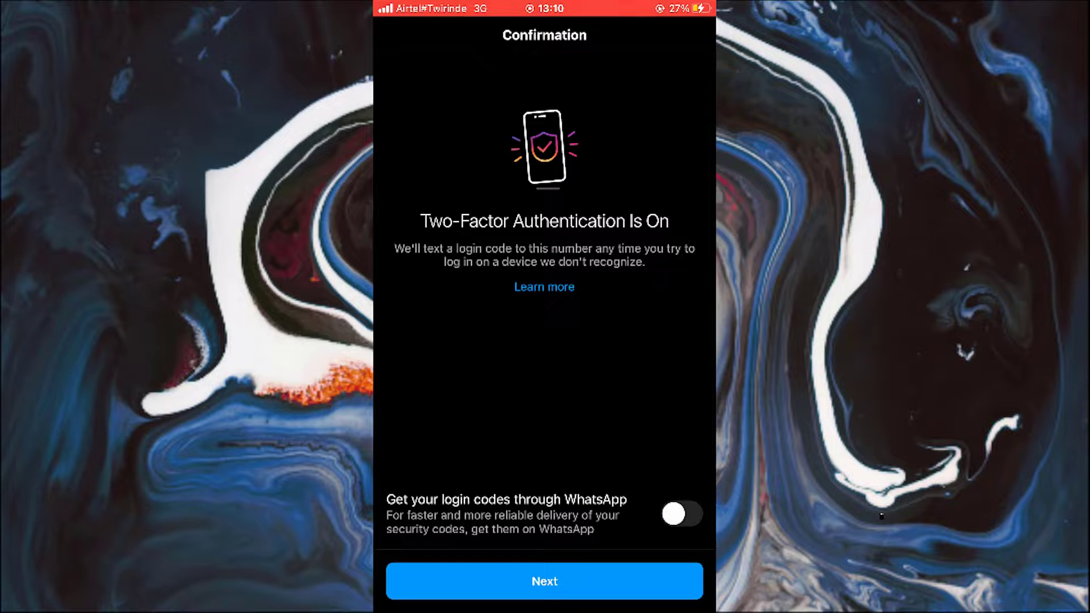